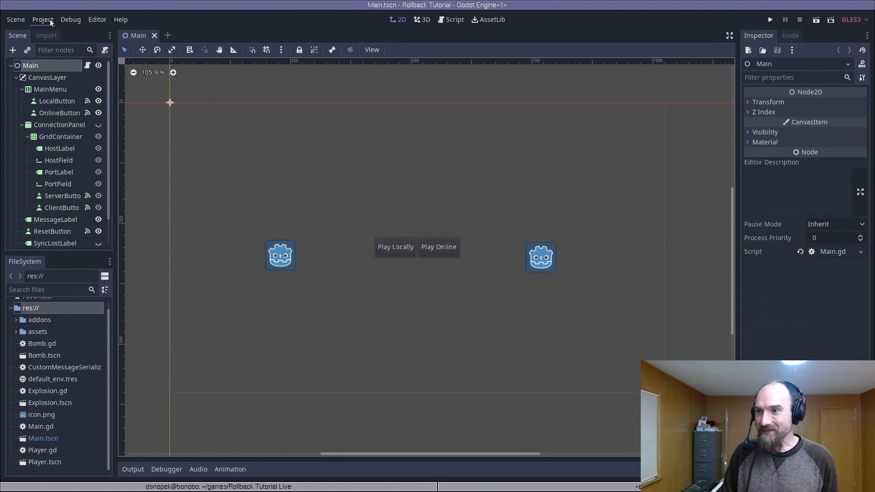
- Show the Network > Rollback project settings and revert Input Delay to its default of 2
left_click(42, 19)
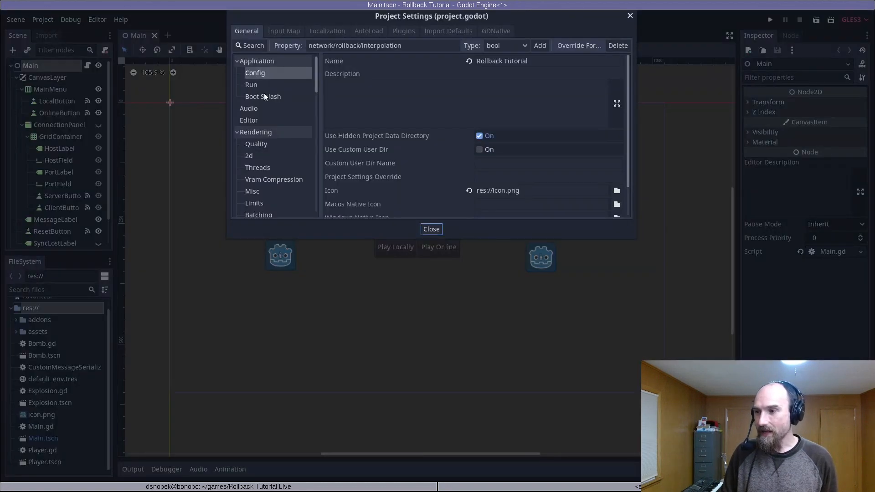
scroll("down", 3)
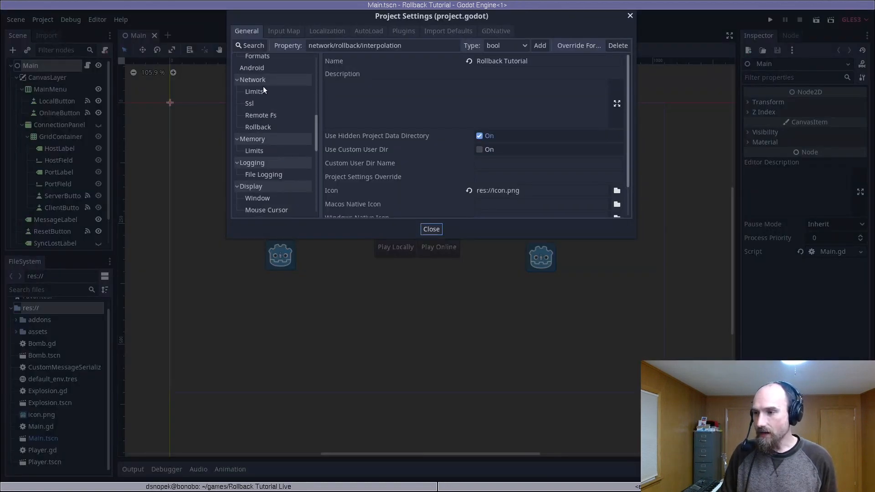
left_click(258, 127)
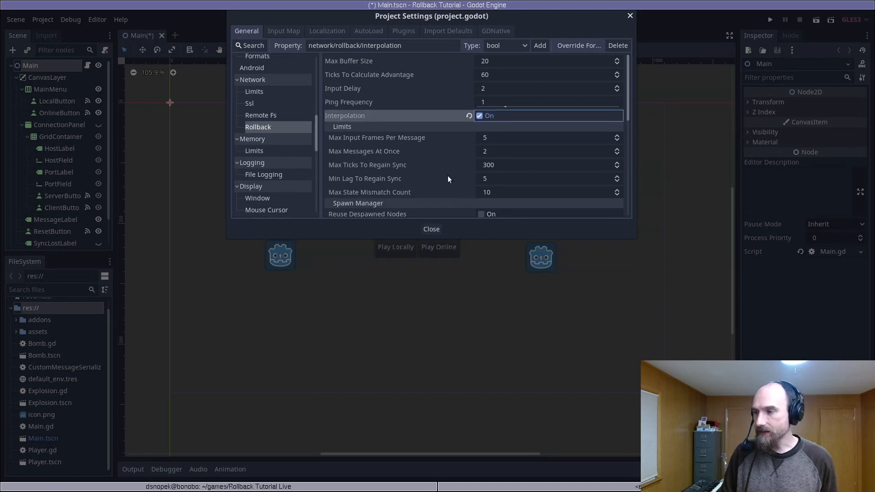
mouse_move(329, 90)
type("1")
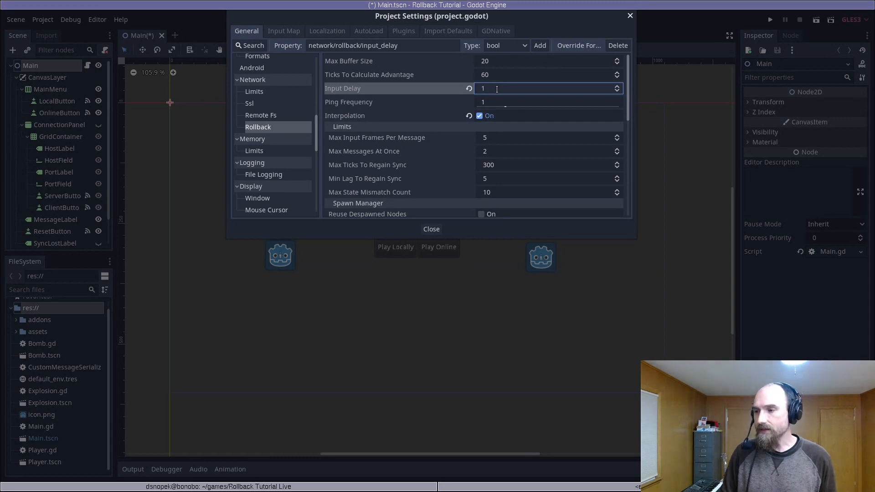
mouse_move(470, 93)
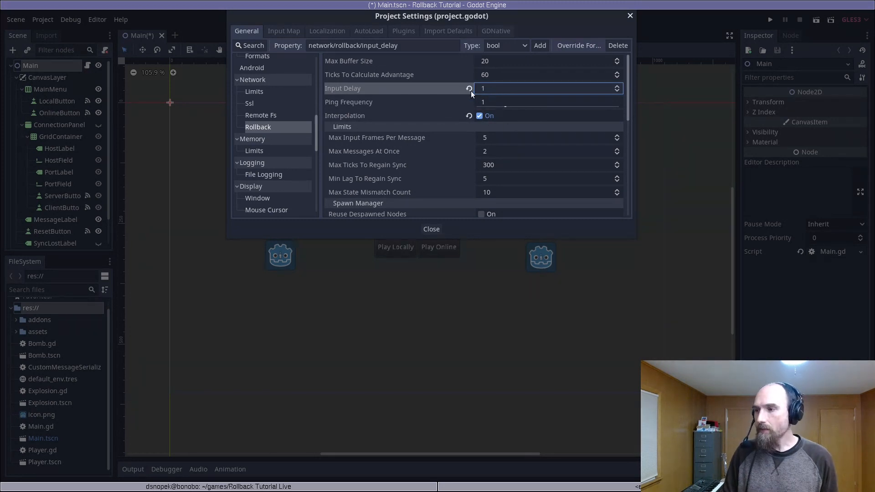
left_click(617, 85)
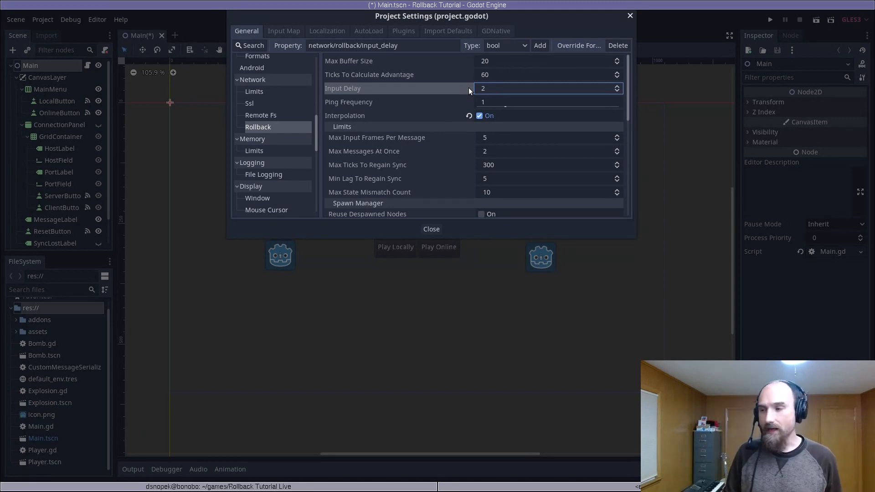
mouse_move(295, 109)
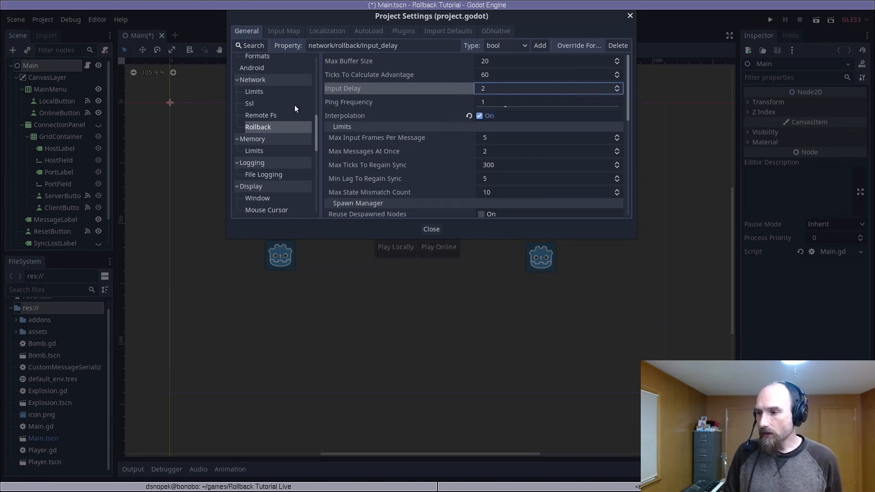
mouse_move(295, 109)
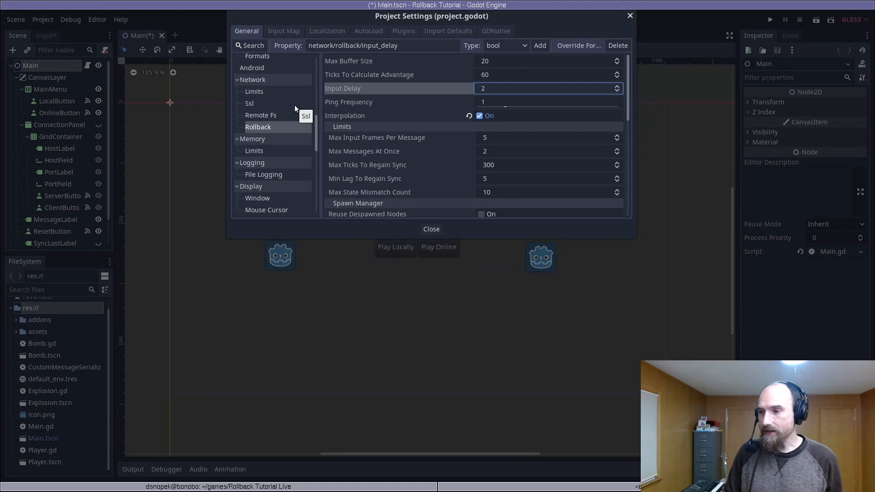
- Set Physics FPS to 30 under Physics > Common
scroll("down", 3)
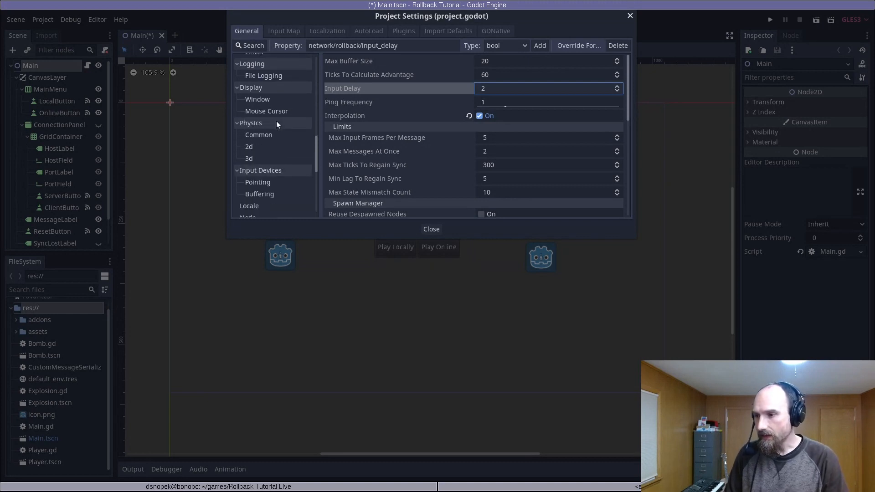
left_click(248, 146)
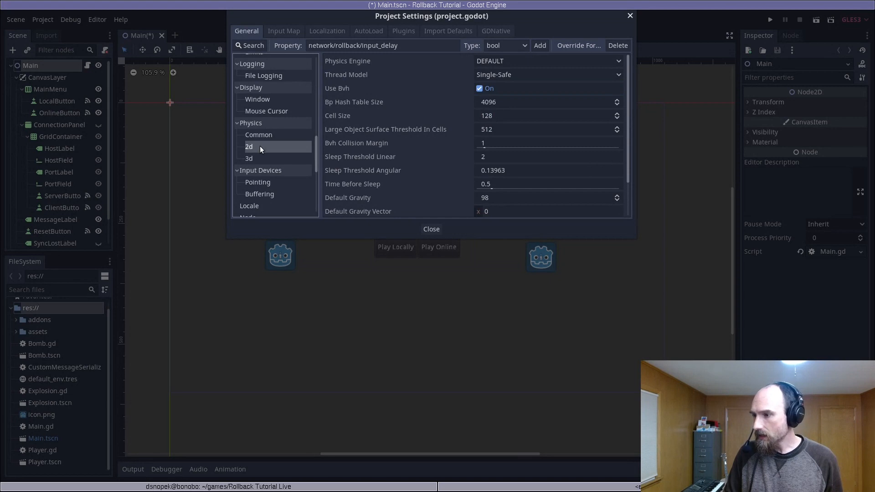
left_click(259, 134)
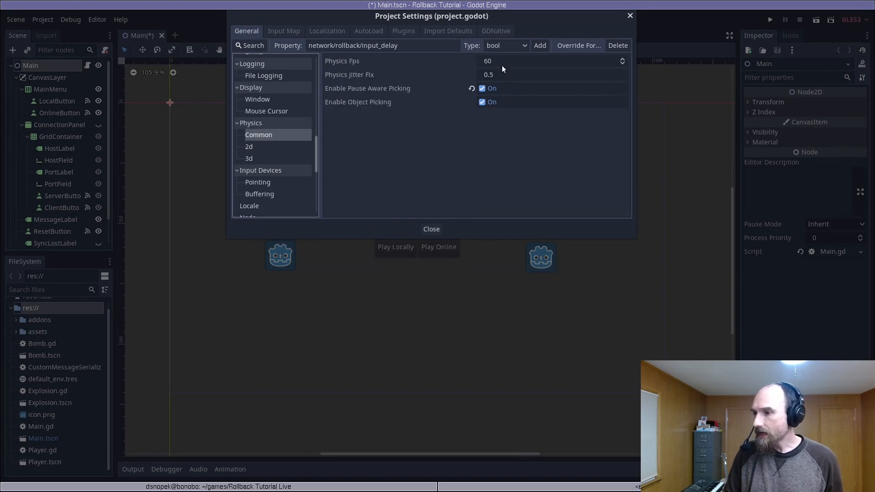
left_click(552, 60)
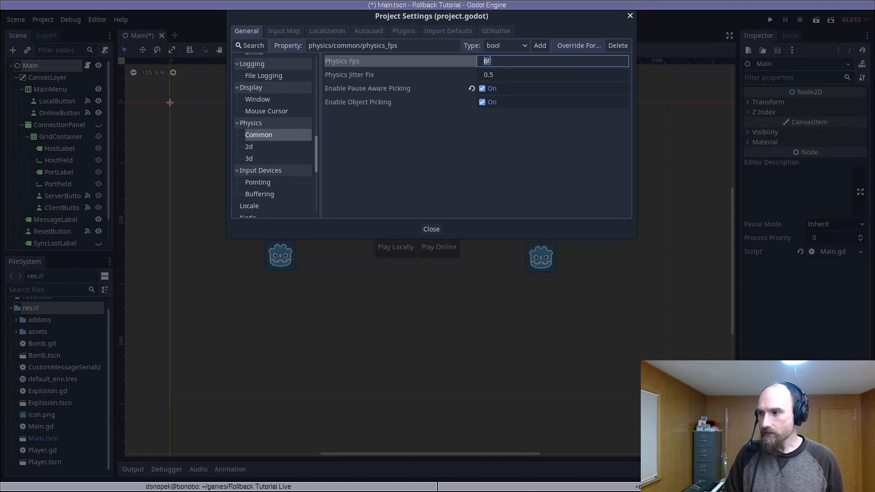
type("30")
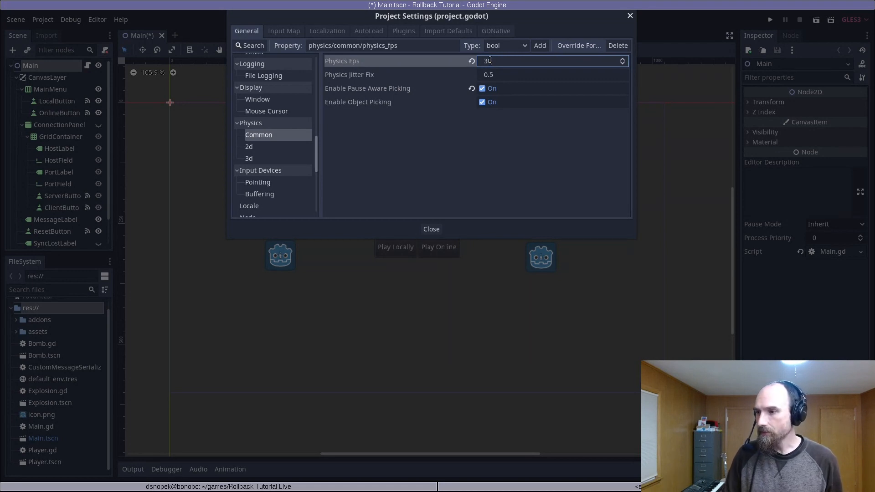
- Set the rollback maximum buffer size to 10
scroll("up", 3)
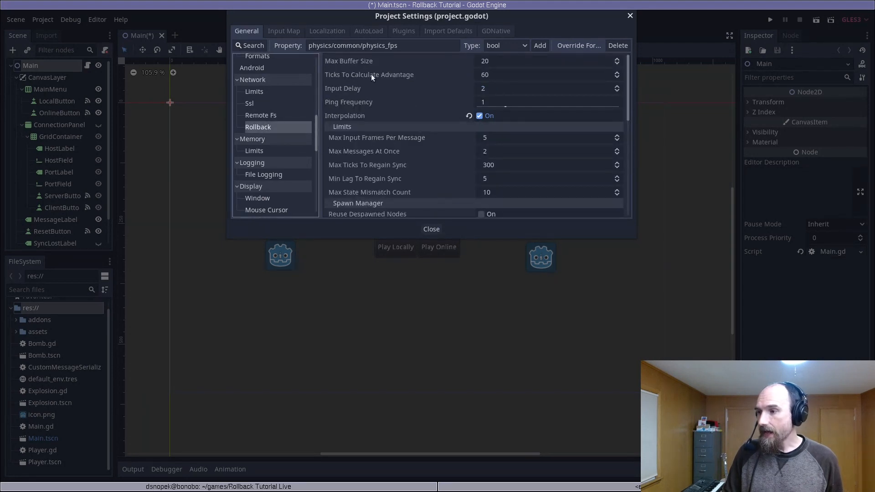
left_click(547, 60)
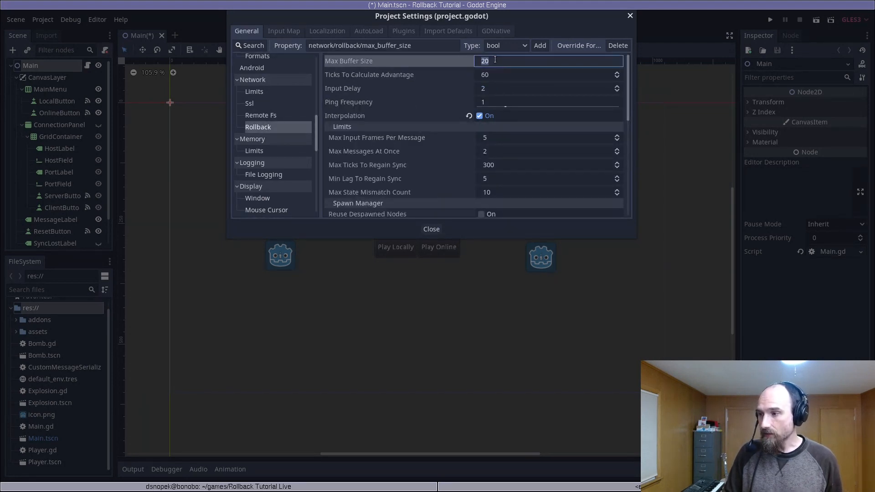
type("10")
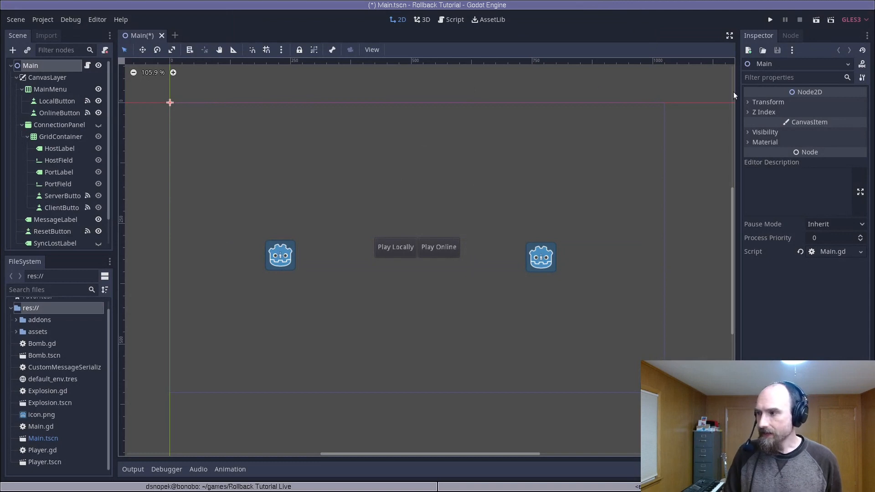
- Stop the running game and return to the Main scene in the 2D editor
left_click(770, 20)
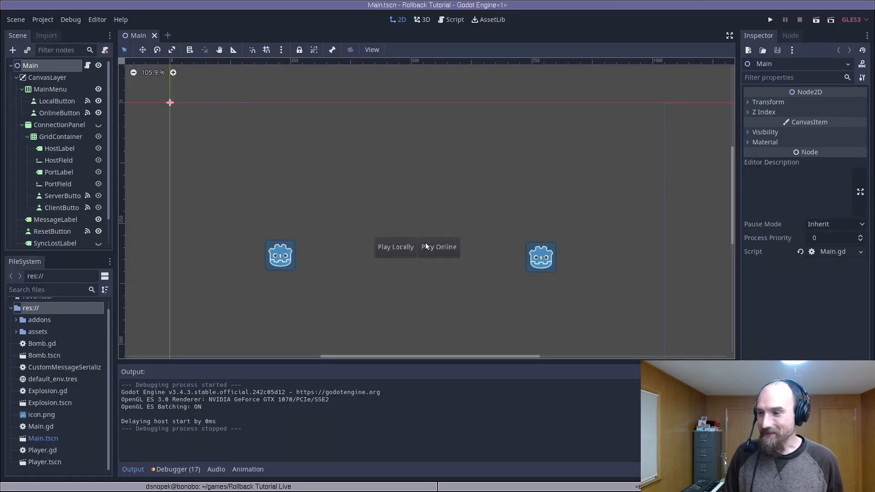
- In Player.gd, raise the speed cap to 16.0 and the speed increment to 1.0
double_click(42, 449)
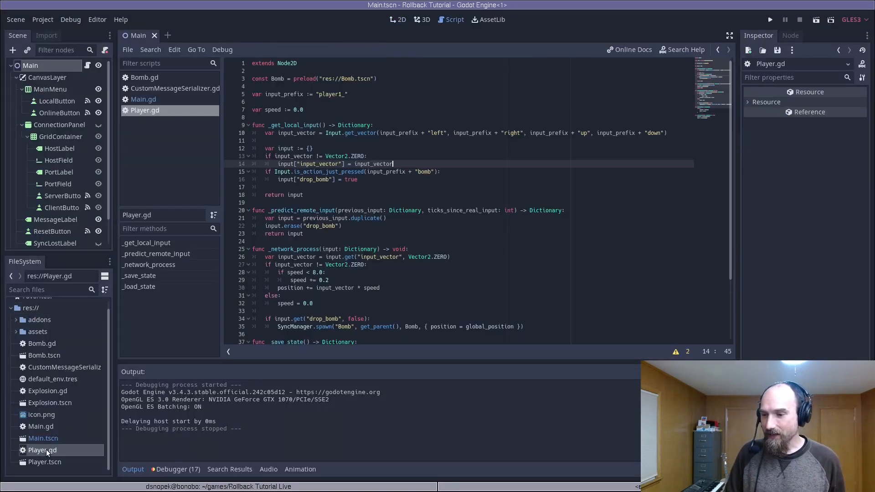
scroll("down", 3)
type("16")
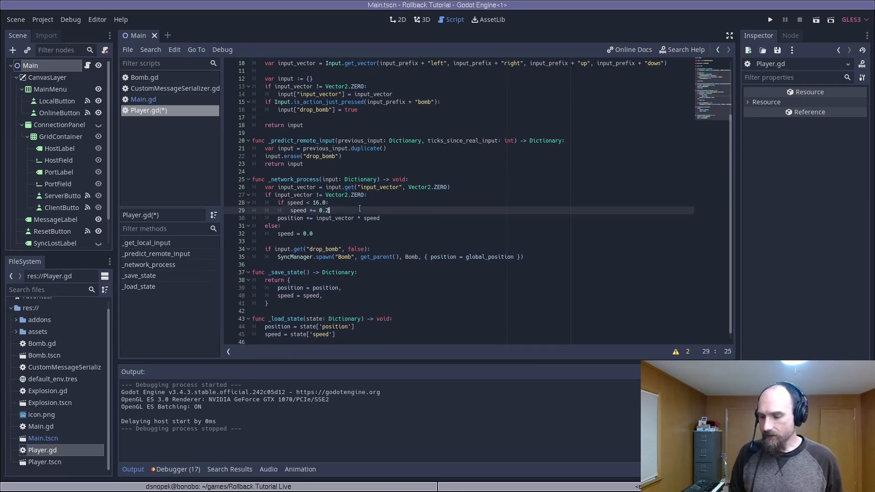
type("4")
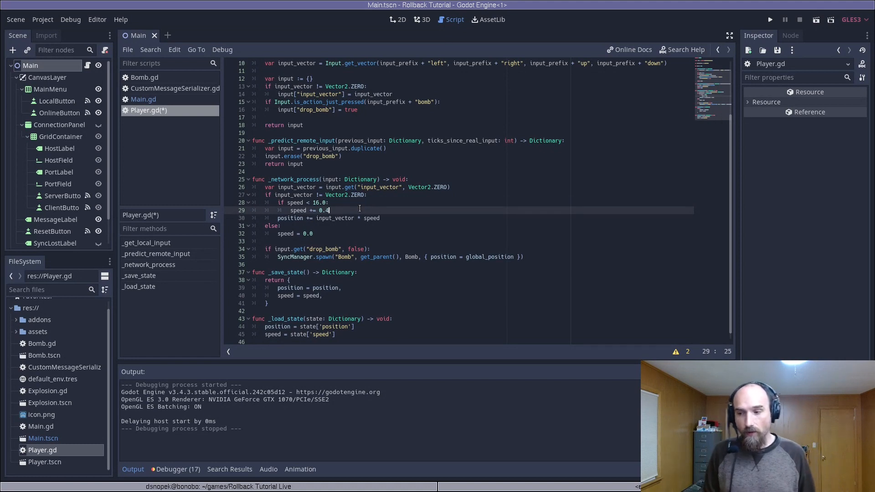
key("BackSpace")
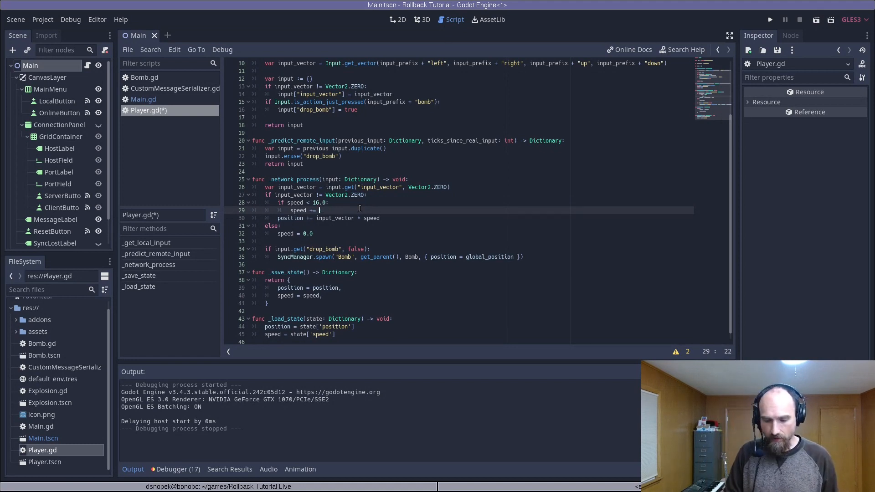
type("1.0")
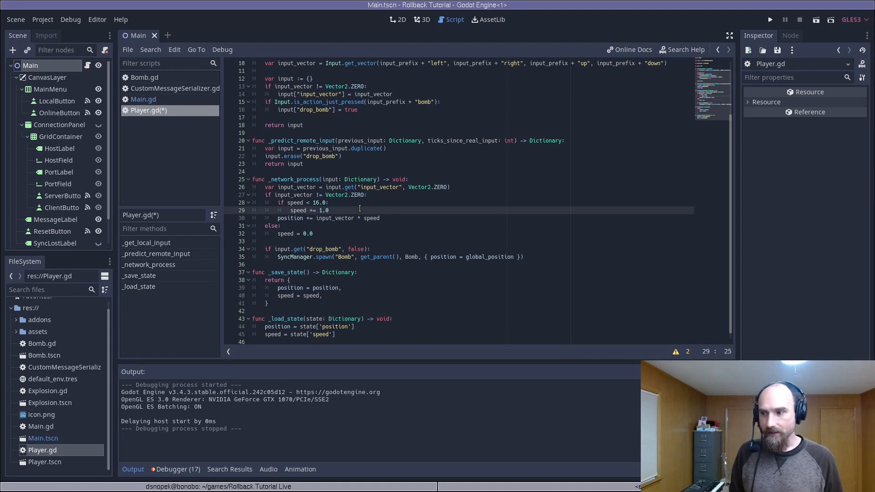
left_click(769, 19)
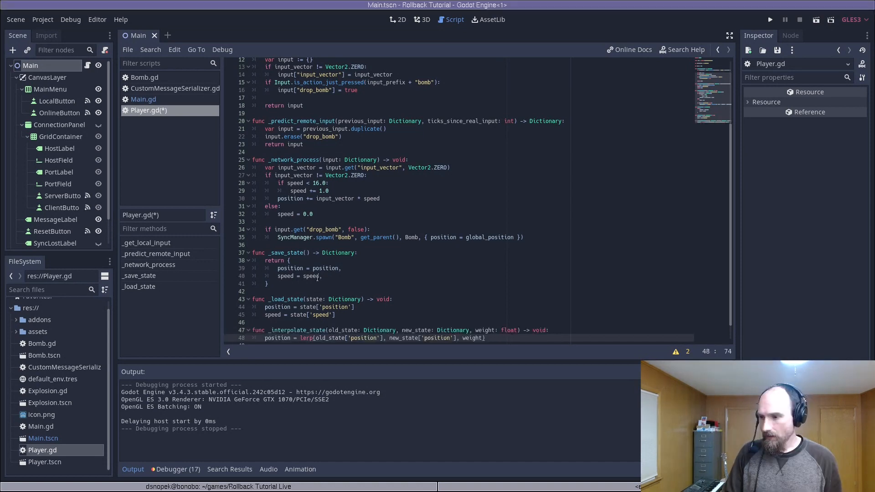
- Retype the _interpolate_state weight parameter from Float to lowercase float
scroll("down", 3)
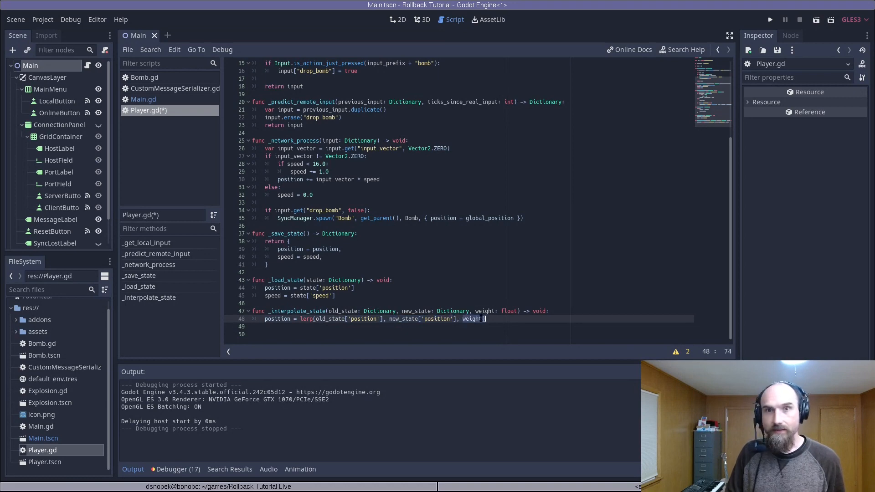
- Run the project and start a local game to test the player changes
left_click(770, 19)
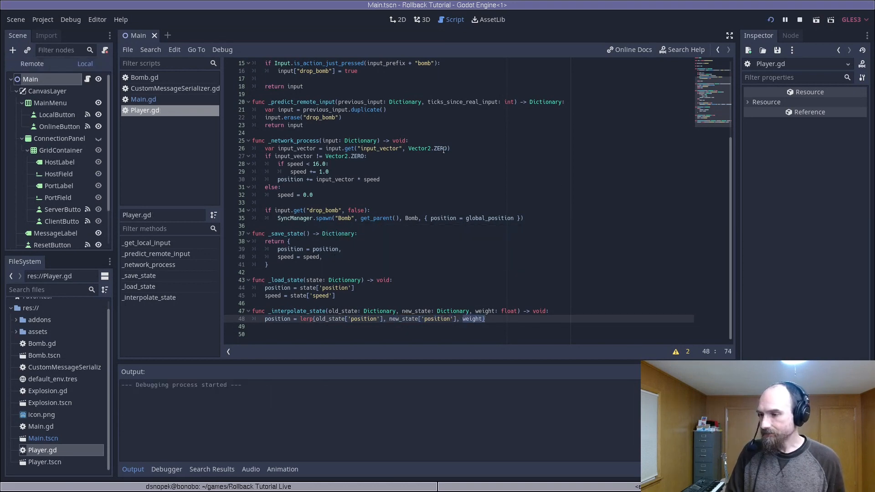
left_click(785, 19)
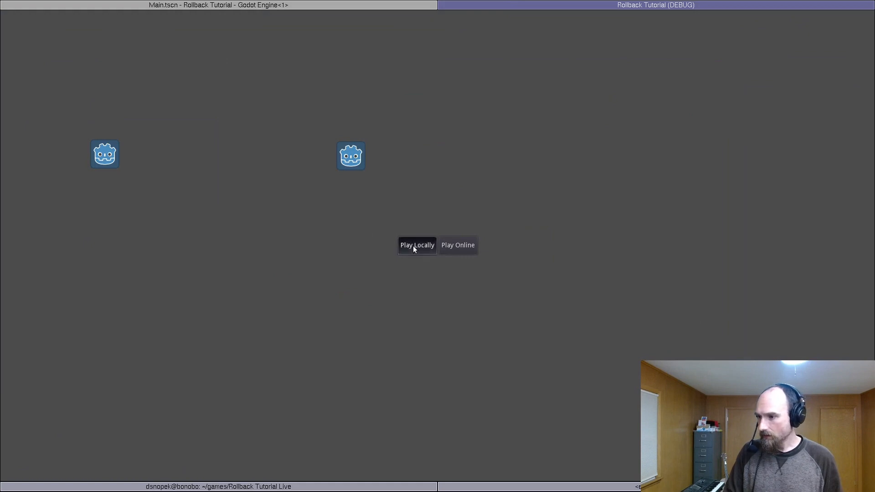
left_click(417, 245)
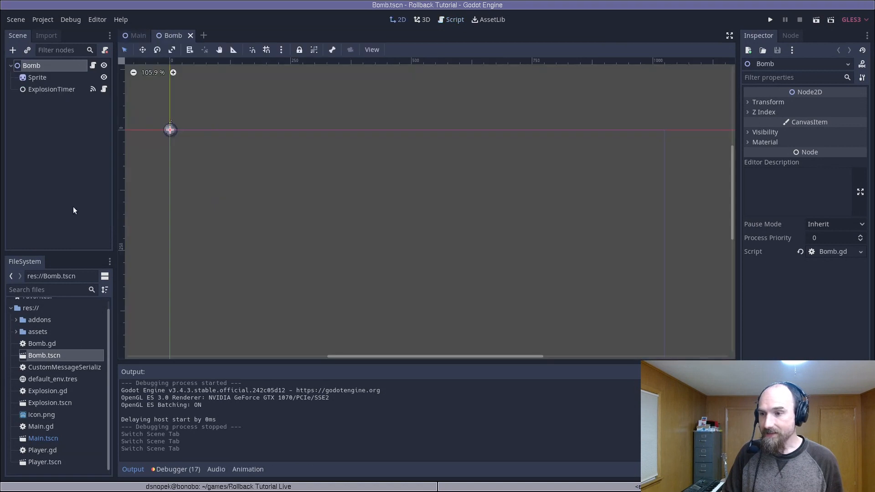
- Shorten the bomb's ExplosionTimer, set DespawnTimer wait ticks to 7, and run the game
left_click(51, 90)
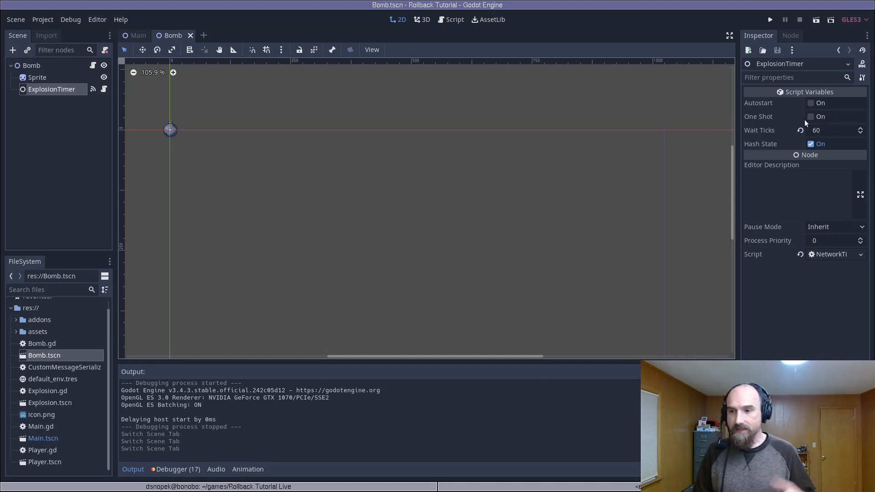
mouse_move(868, 103)
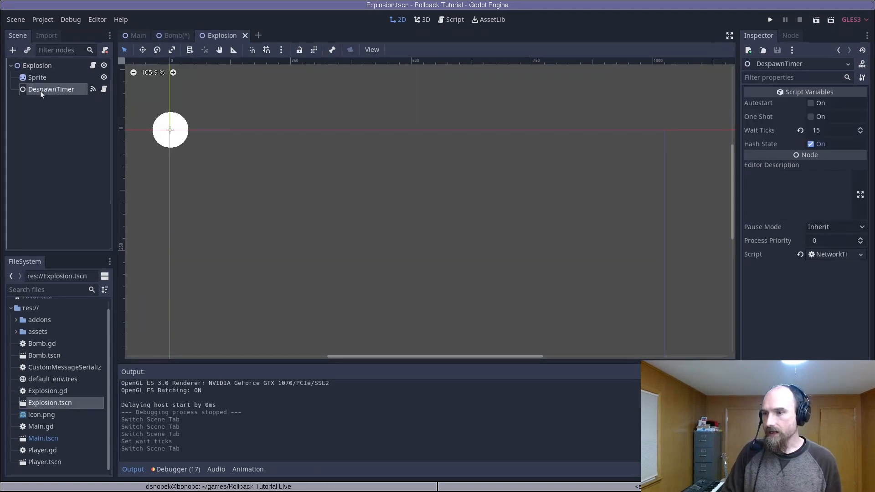
left_click(835, 130)
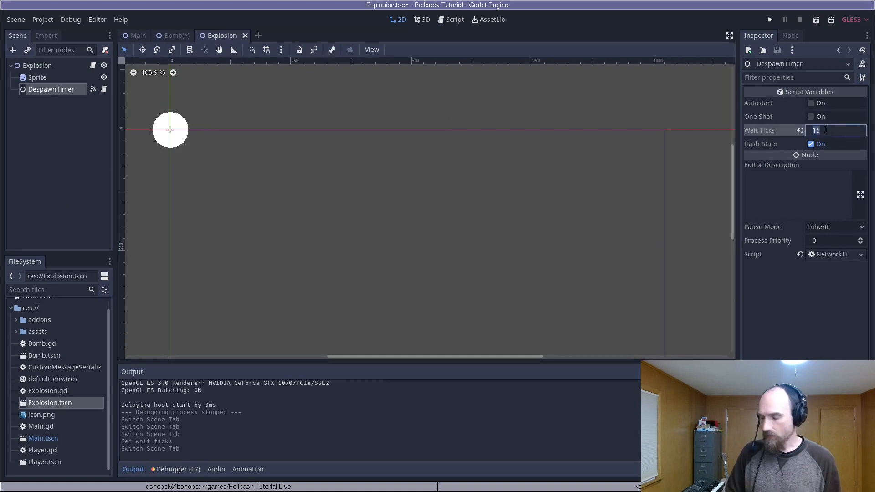
type("7")
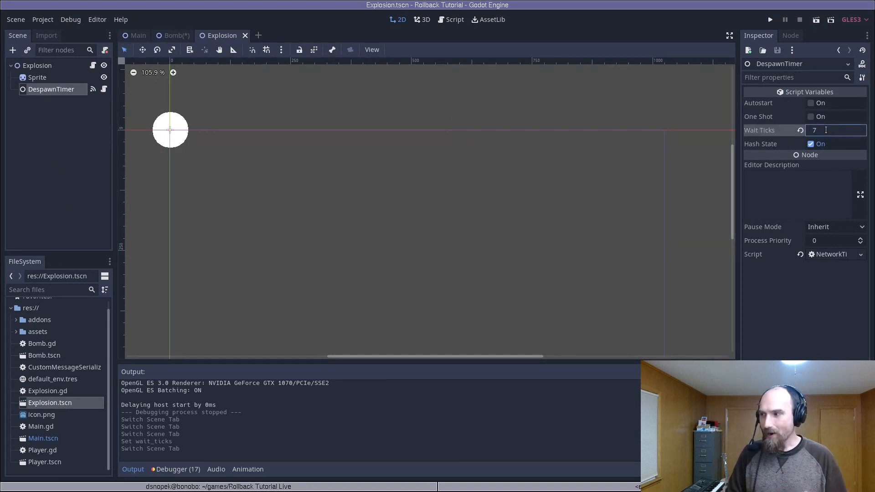
left_click(838, 130)
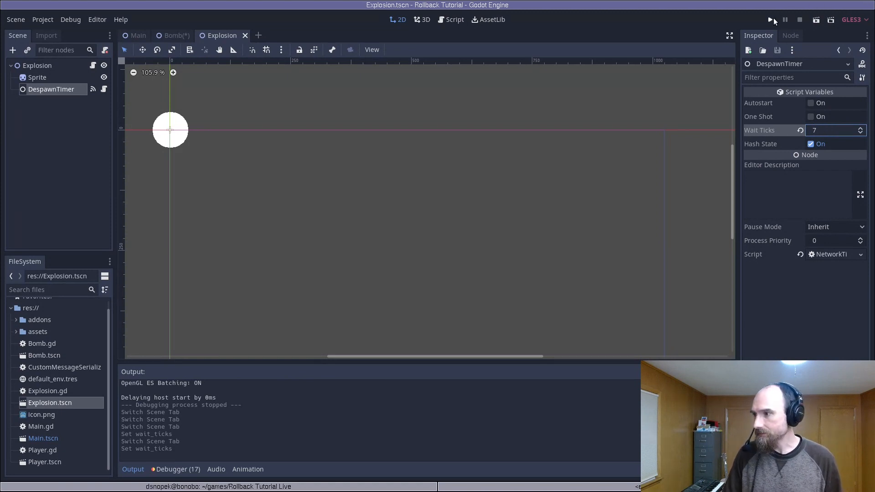
left_click(770, 19)
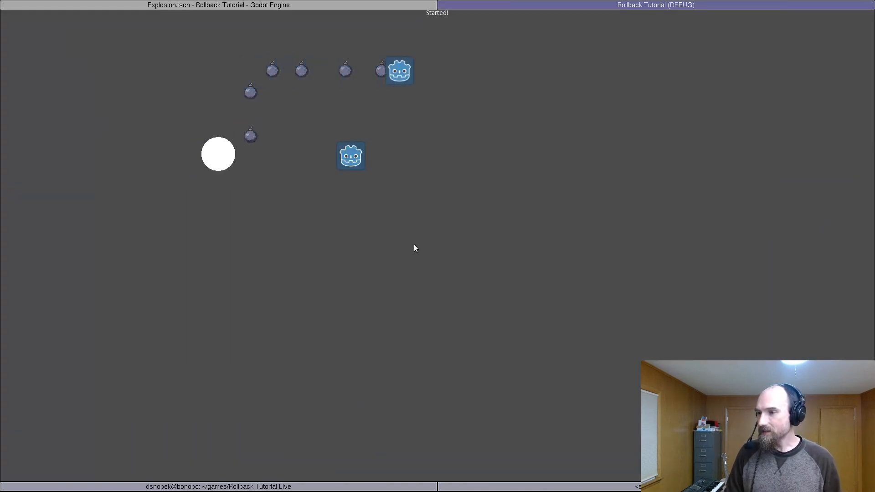